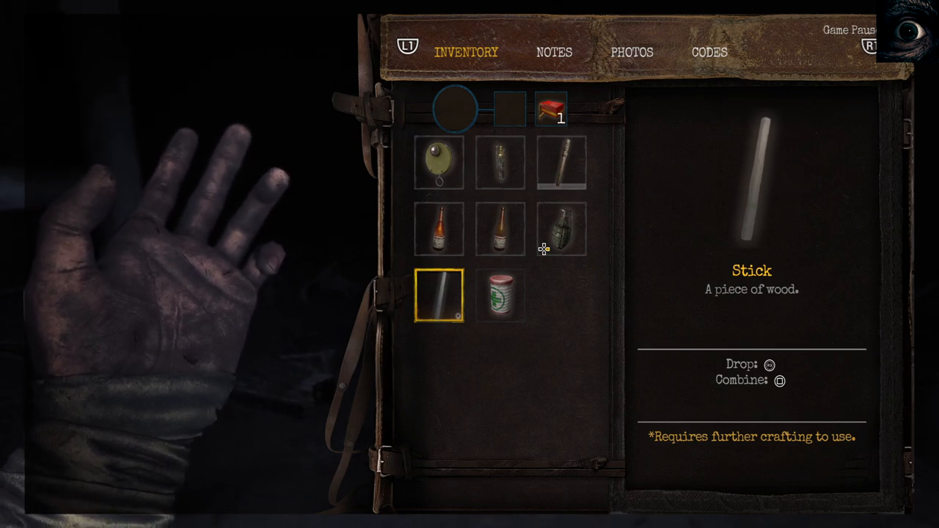
# Drop the stick from inventory and read Sdt. Goff's note about the spare communications key.
pyautogui.click(501, 295)
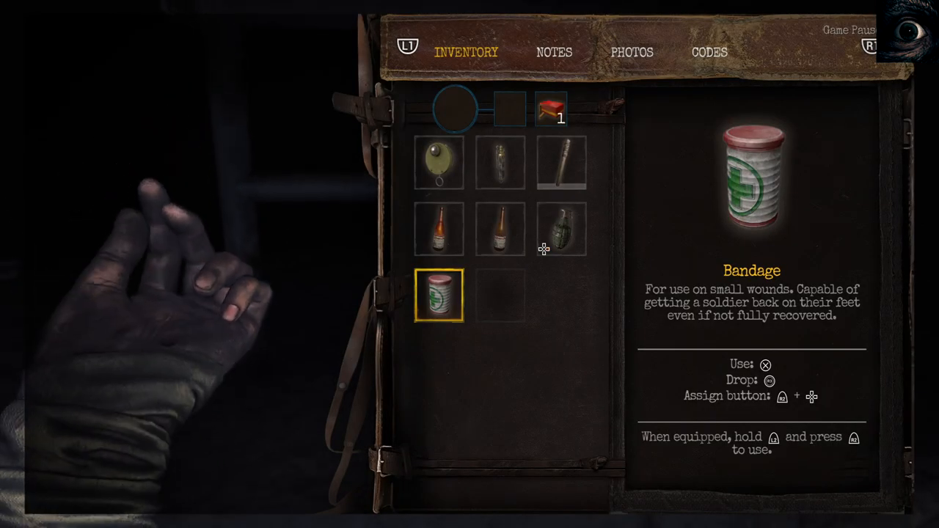
pyautogui.click(554, 52)
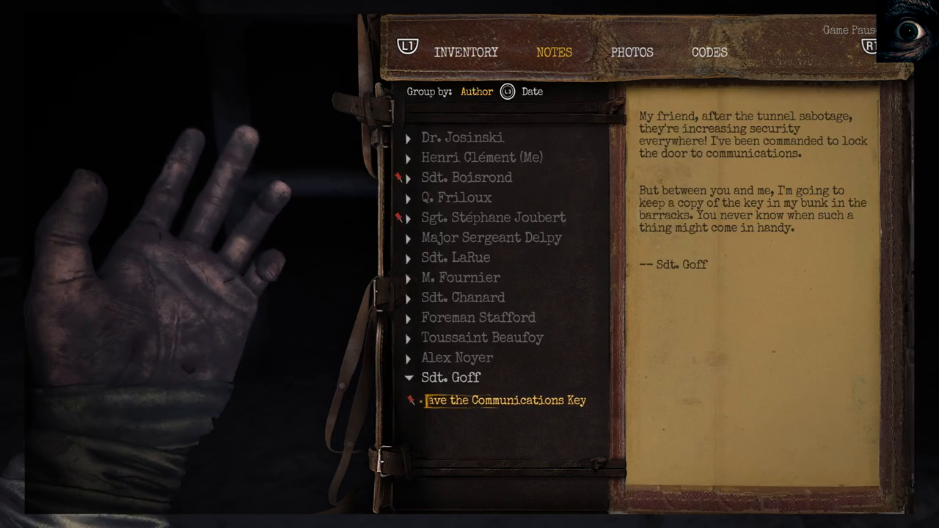